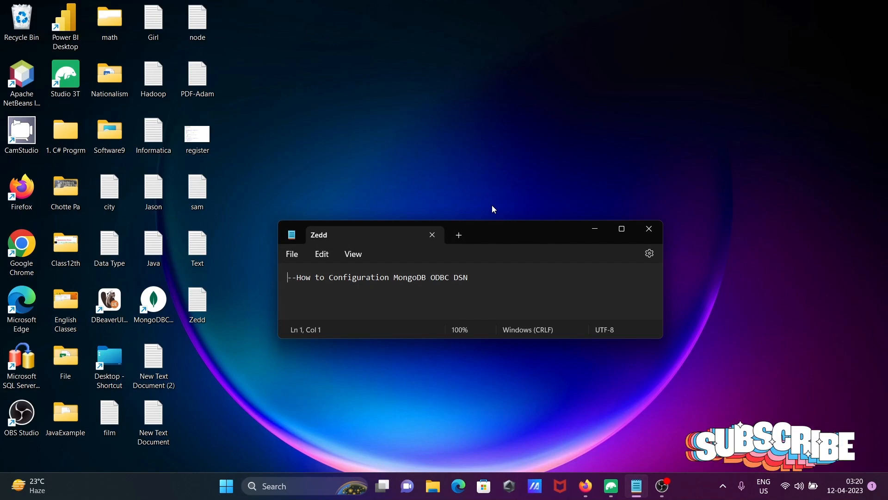
pyautogui.moveTo(594, 227)
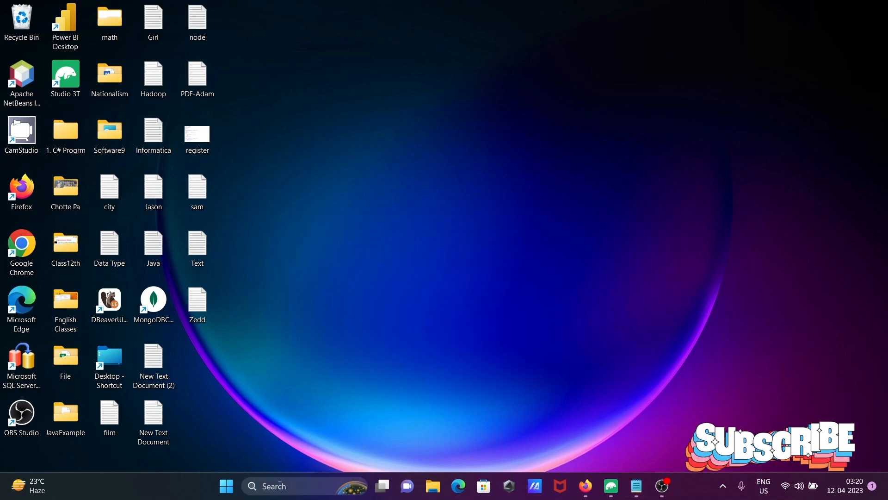
# Step: Open the 64-bit ODBC Data Source Administrator from Control Panel's Windows Tools
pyautogui.write('co')
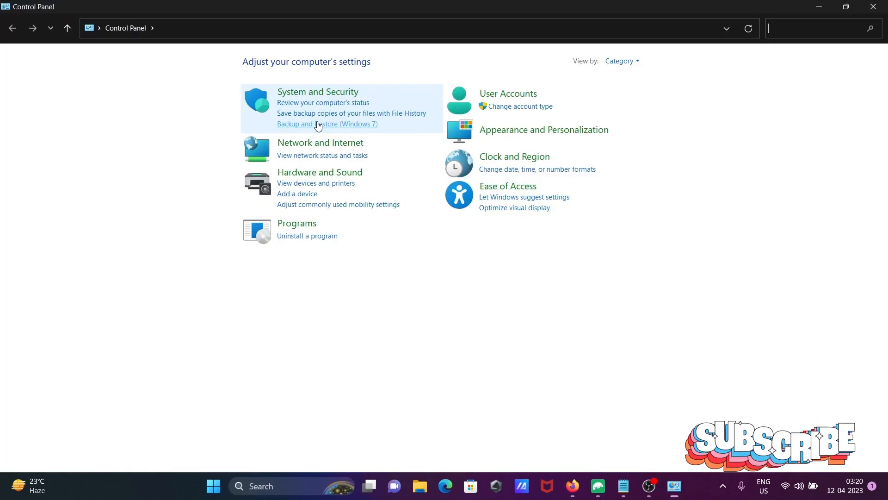
pyautogui.click(318, 91)
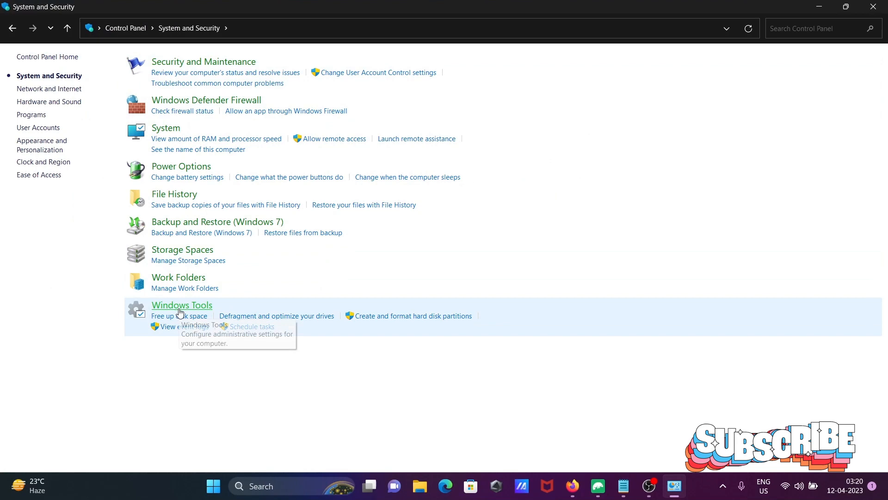
pyautogui.click(182, 305)
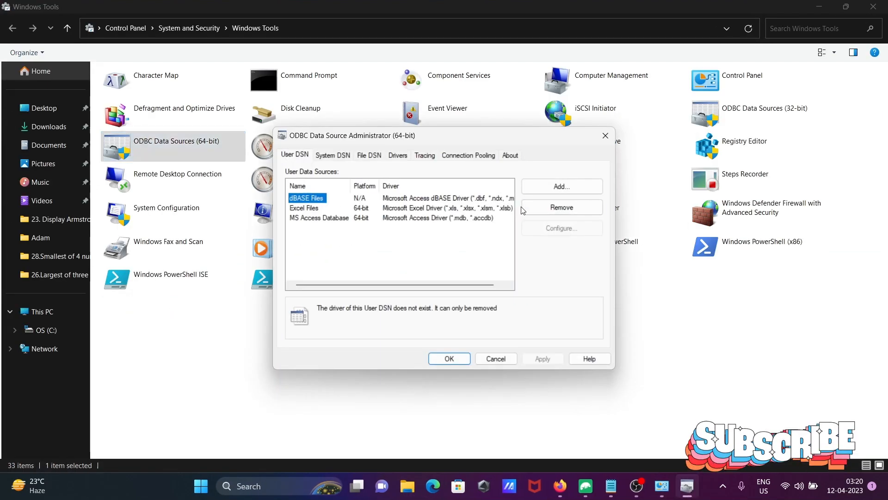
# Step: Browse the new data source driver list for MongoDB, then cancel and close the administrator
pyautogui.click(561, 186)
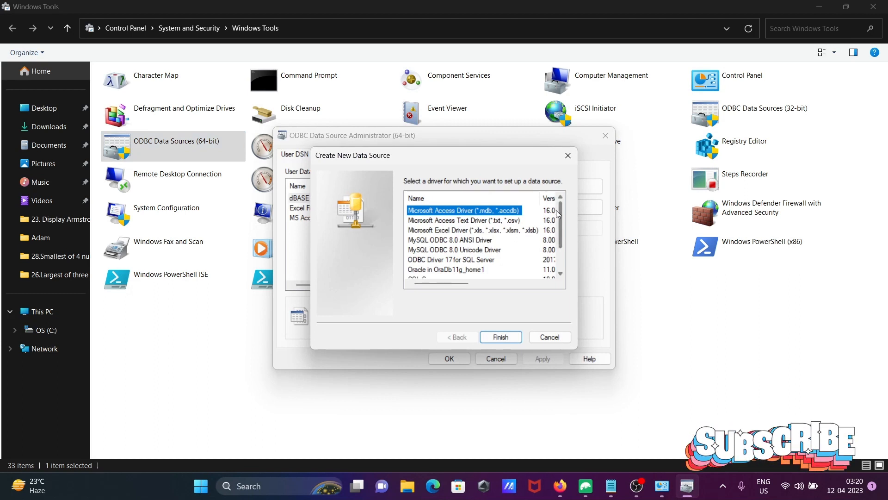
pyautogui.scroll(-3)
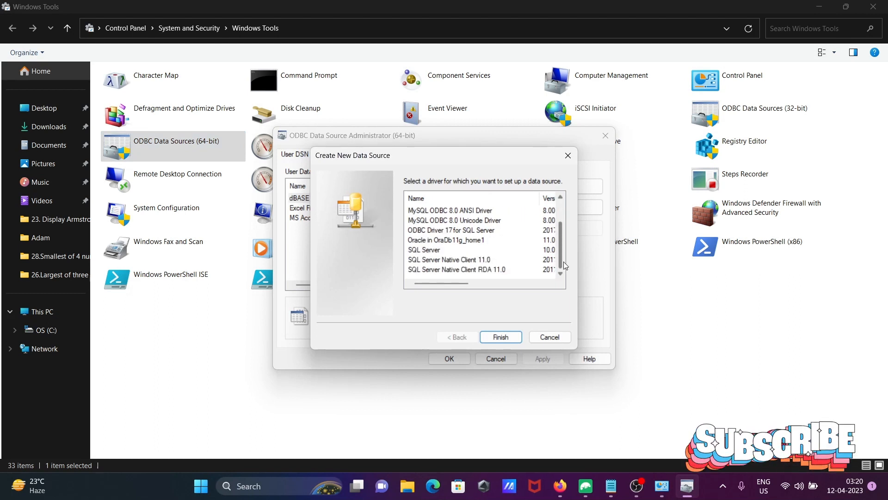
pyautogui.scroll(3)
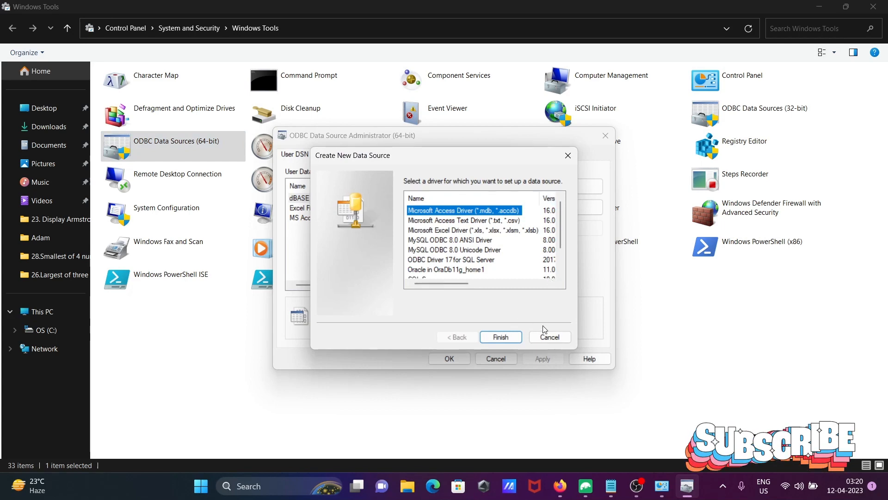
pyautogui.click(548, 336)
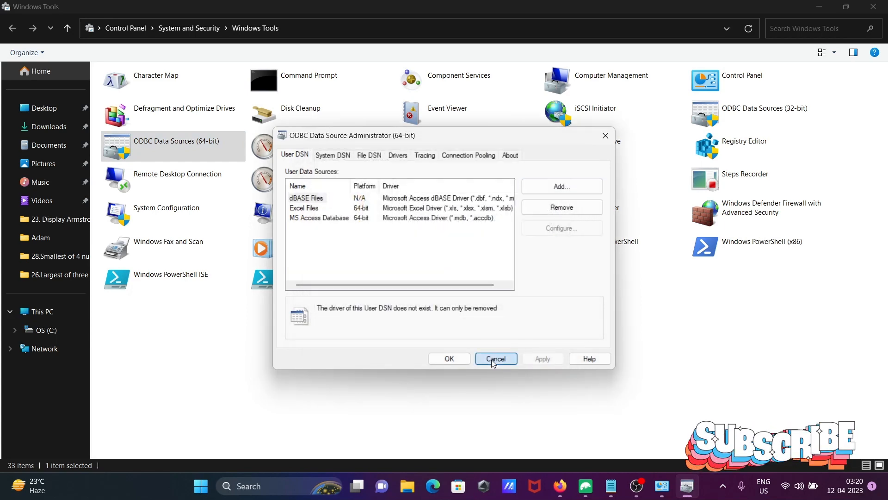
pyautogui.click(495, 359)
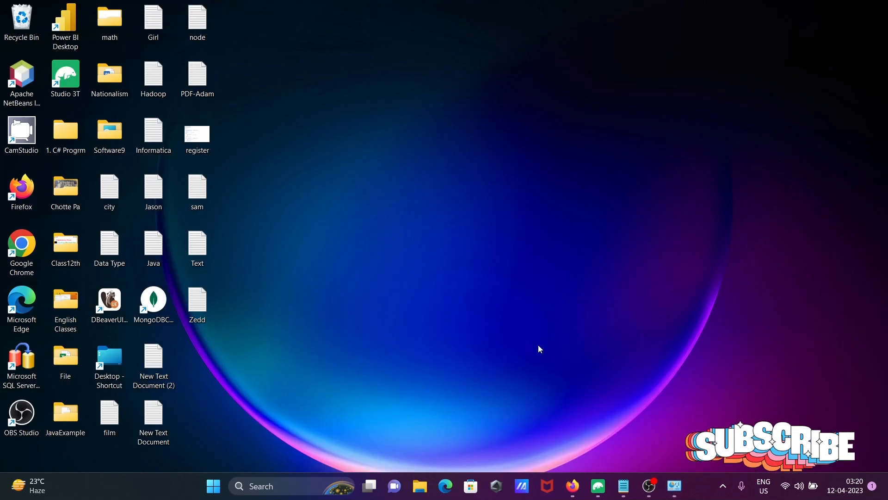
# Step: Search Google for a MongoDB ODBC driver in Firefox and open Devart's driver page
pyautogui.click(571, 485)
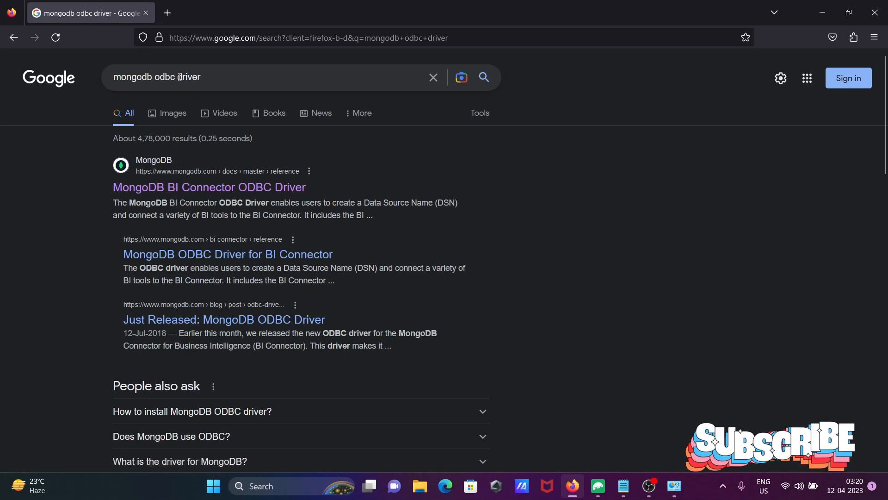
pyautogui.moveTo(221, 74)
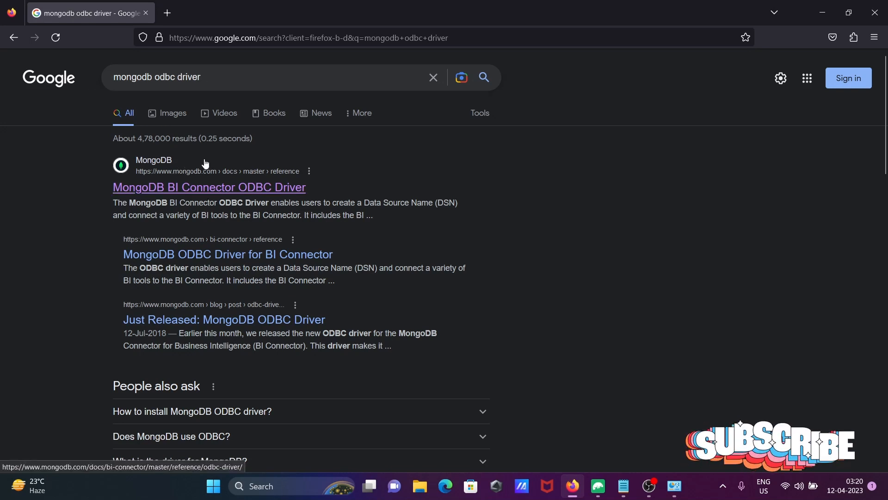
pyautogui.scroll(-3)
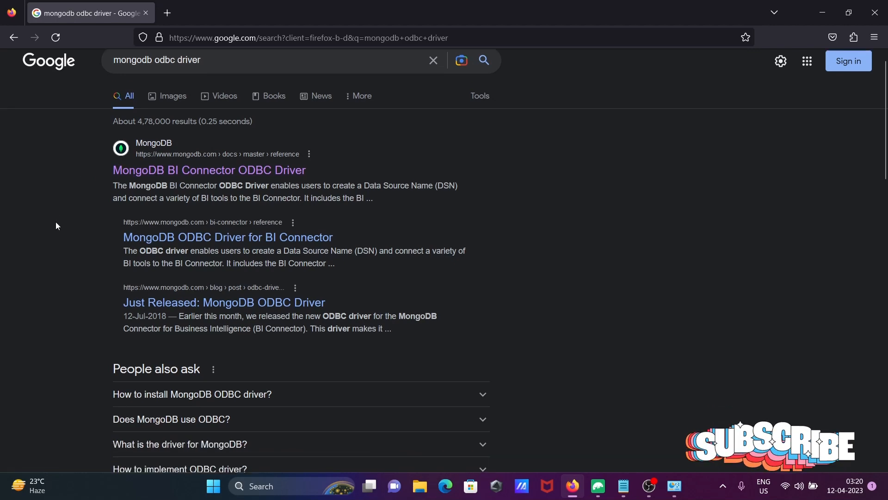
pyautogui.scroll(-3)
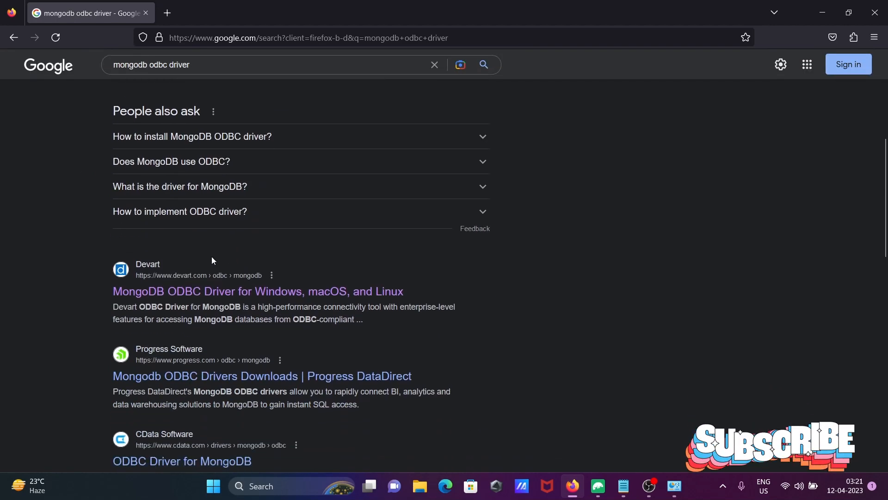
pyautogui.click(257, 291)
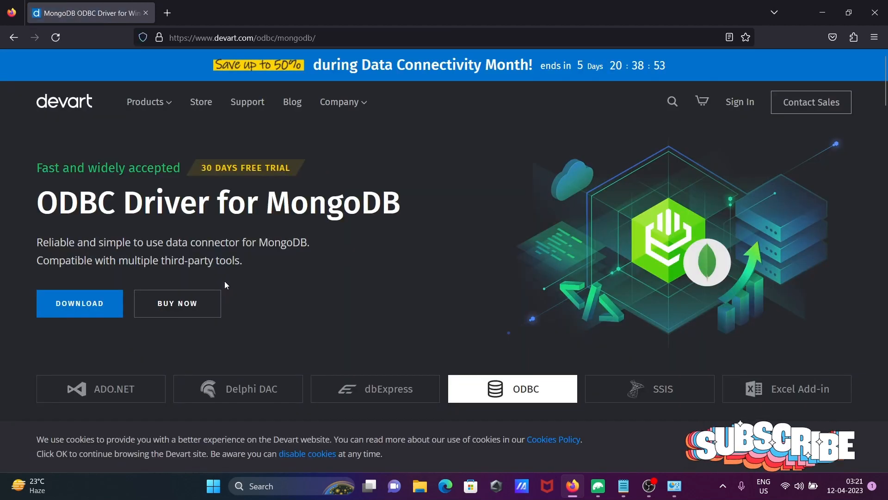
# Step: Go to the driver's download page and request the ODBC Driver for MongoDB MSI trial
pyautogui.click(79, 303)
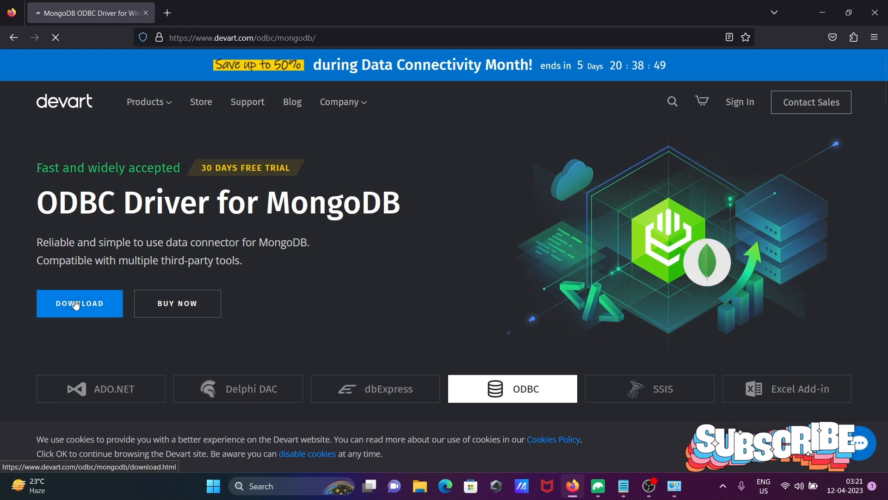
pyautogui.click(79, 303)
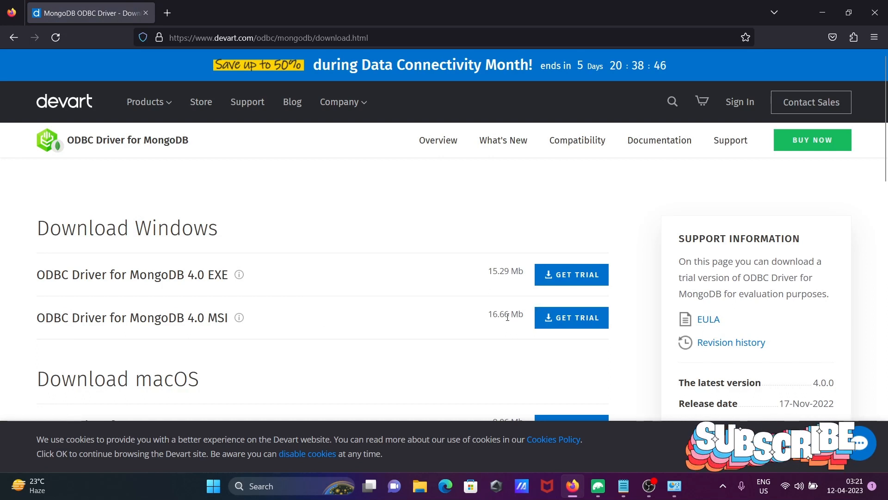
pyautogui.moveTo(571, 318)
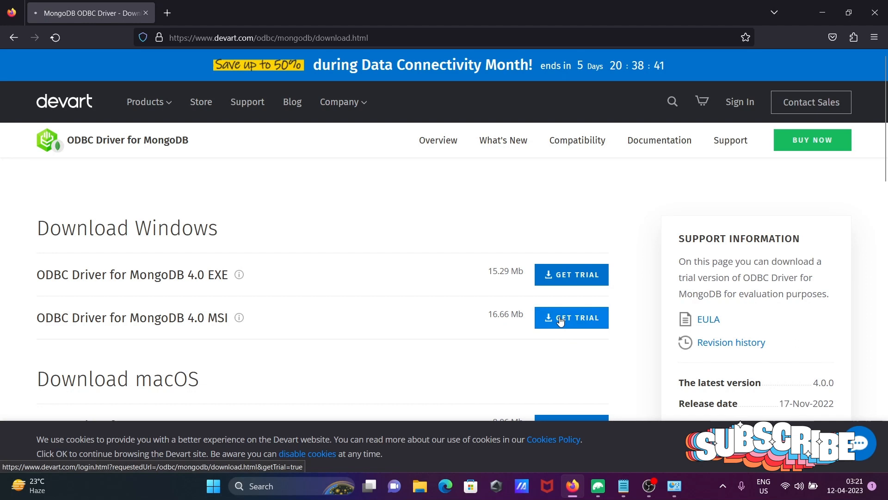
pyautogui.click(571, 317)
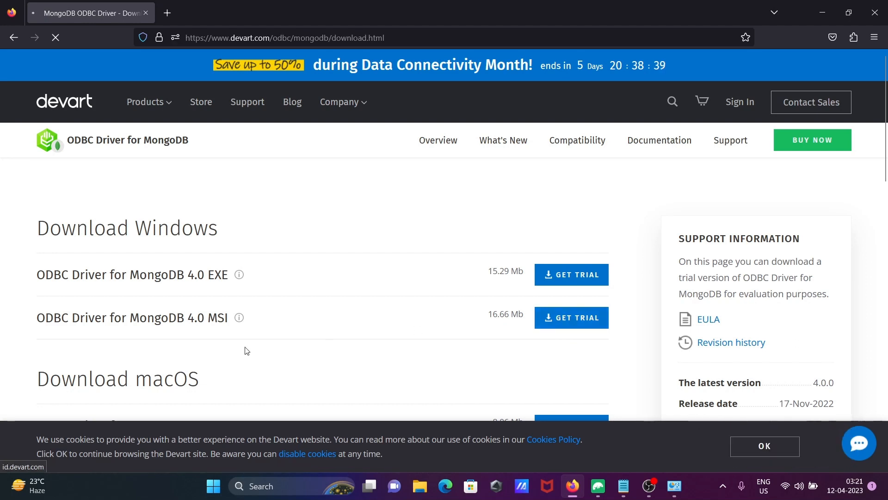
# Step: Close Firefox after reaching Devart's trial Sign Up page
pyautogui.click(740, 102)
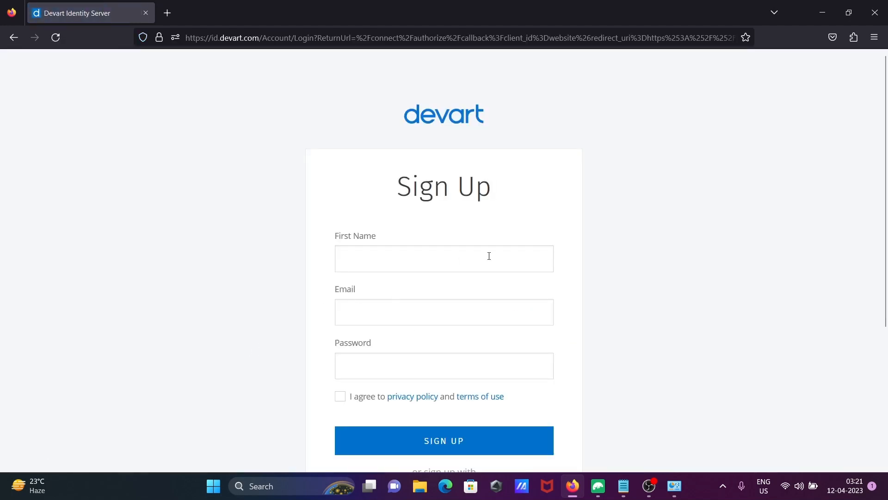
pyautogui.moveTo(522, 230)
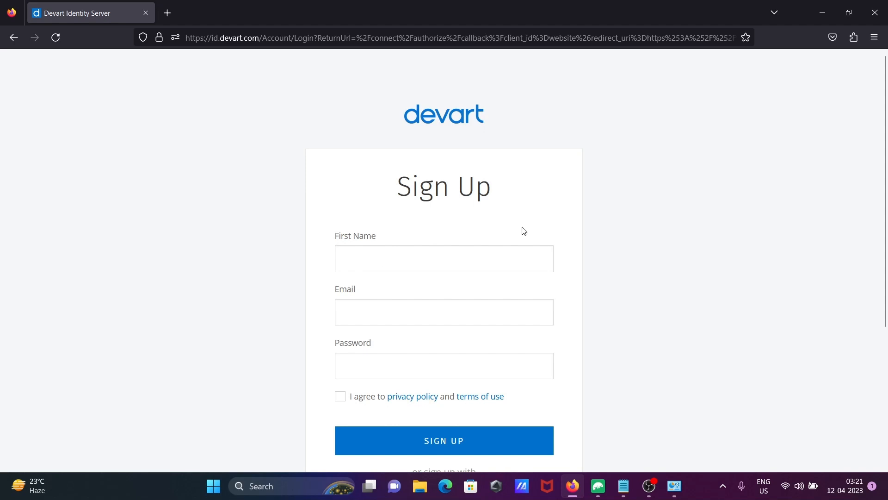
pyautogui.moveTo(394, 293)
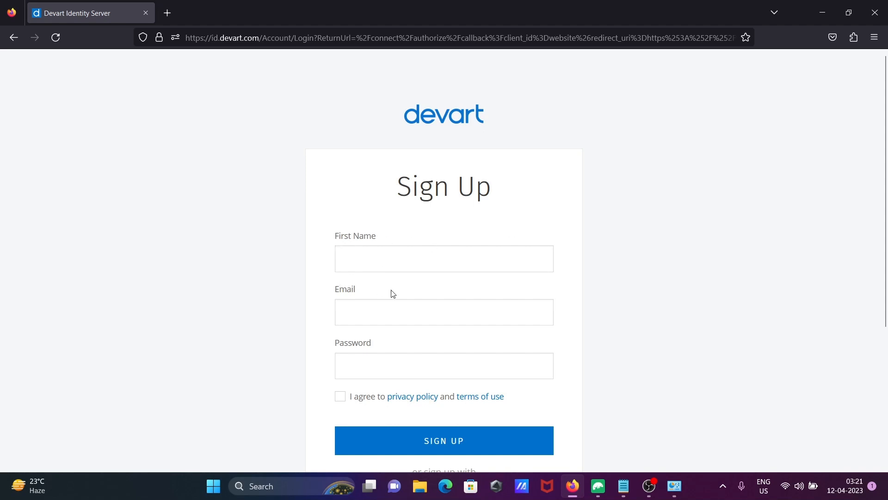
pyautogui.moveTo(742, 137)
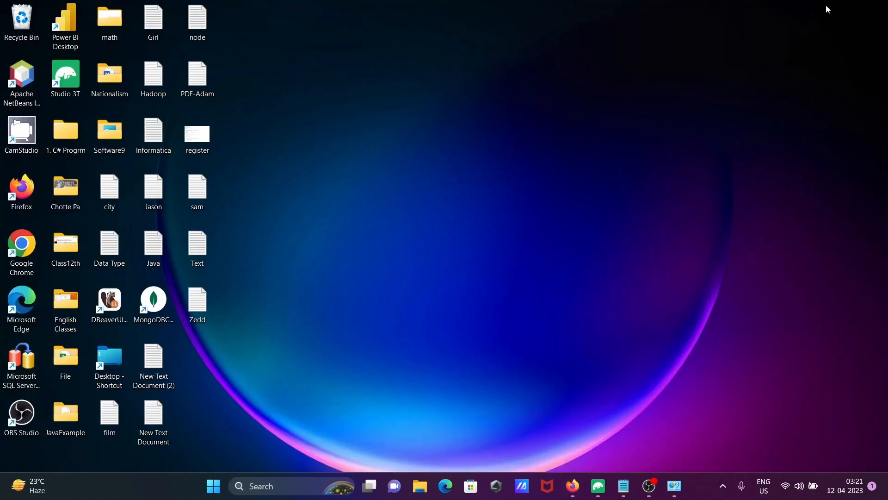
# Step: Open the Desktop shortcut and browse to Downloads to find the devartodbcmongo installer
pyautogui.click(109, 357)
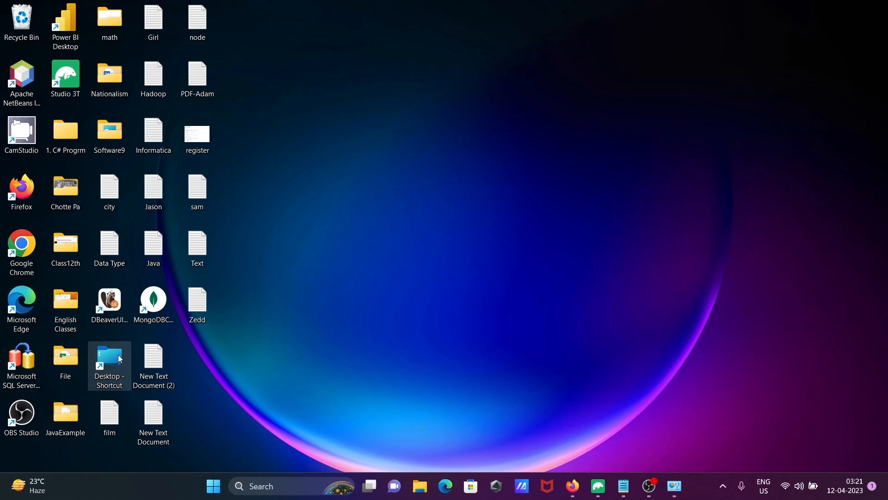
pyautogui.doubleClick(109, 361)
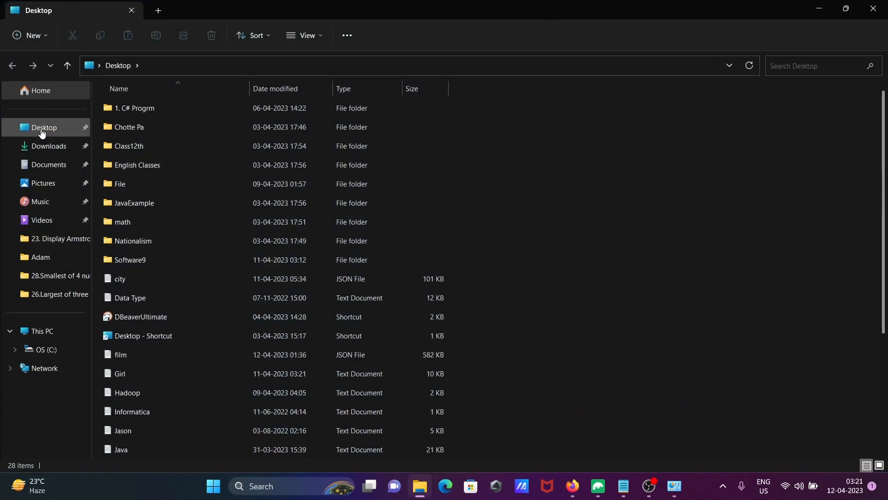
pyautogui.click(48, 146)
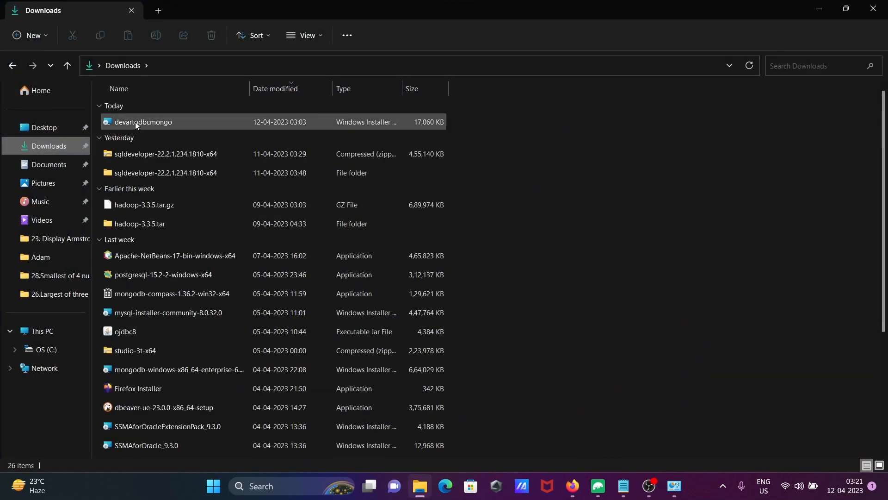
# Step: Run the devartodbcmongo installer, accepting the license, default features and Trial licence
pyautogui.doubleClick(144, 122)
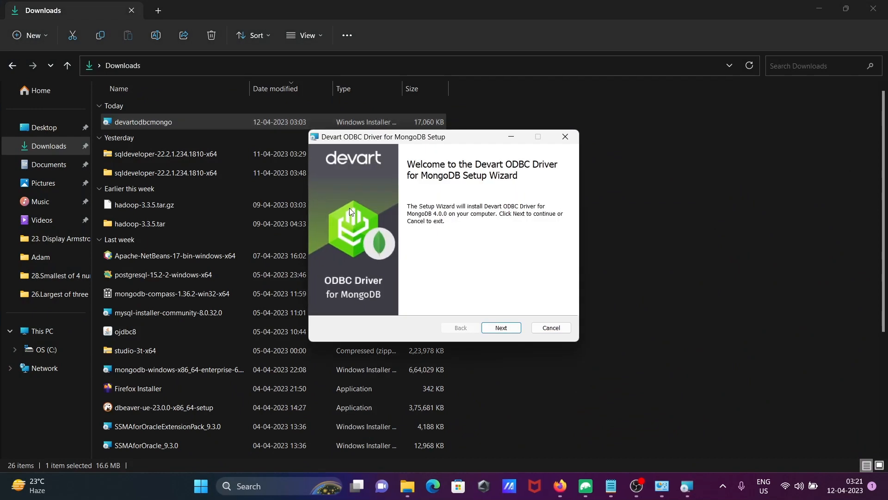
pyautogui.click(501, 327)
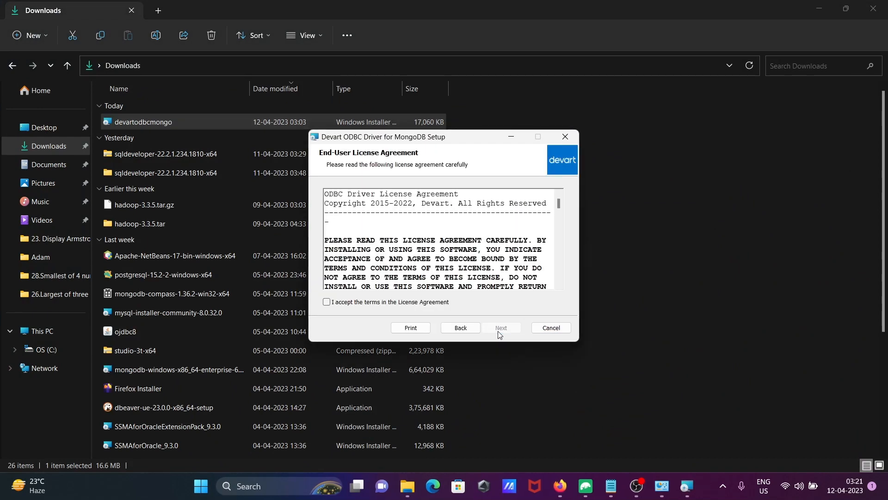
pyautogui.click(326, 302)
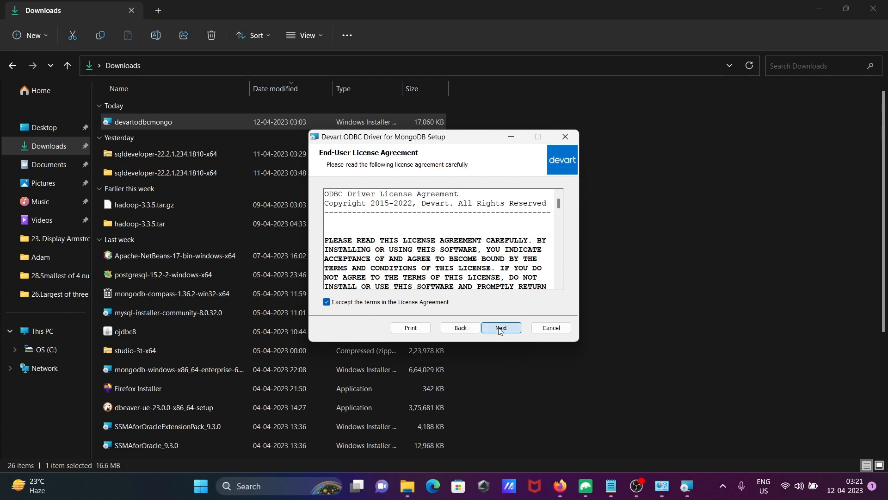
pyautogui.click(499, 327)
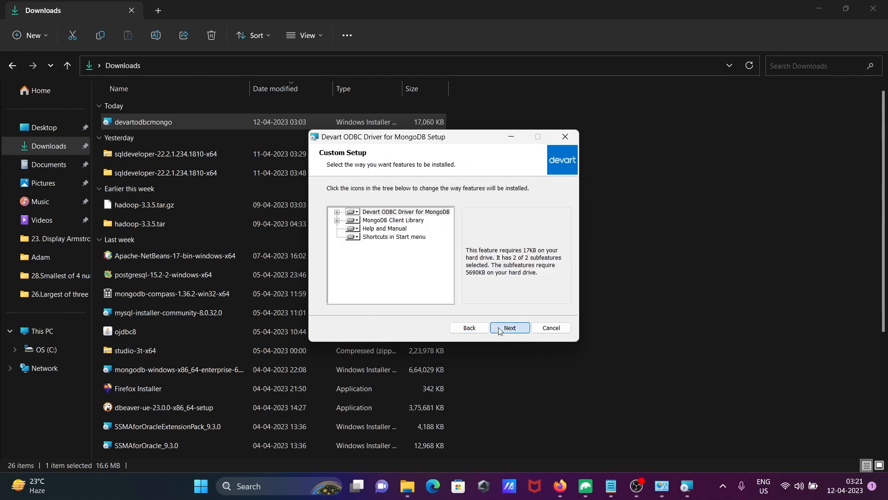
pyautogui.click(509, 328)
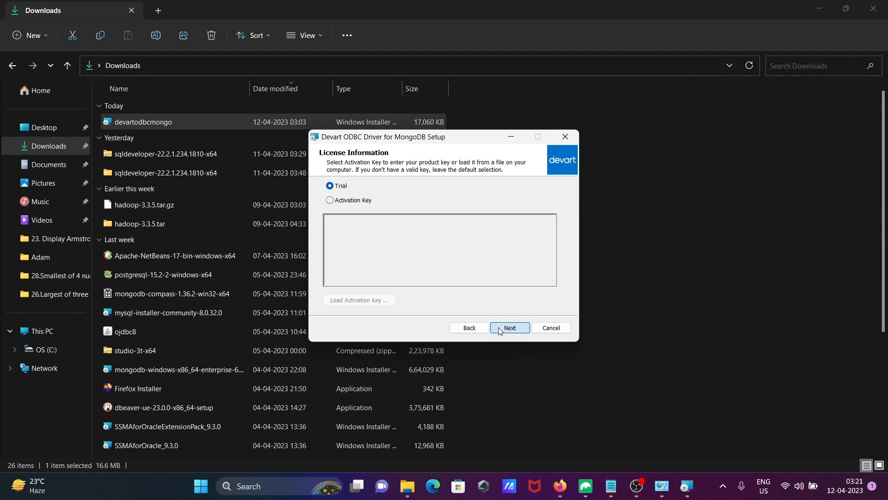
pyautogui.click(509, 328)
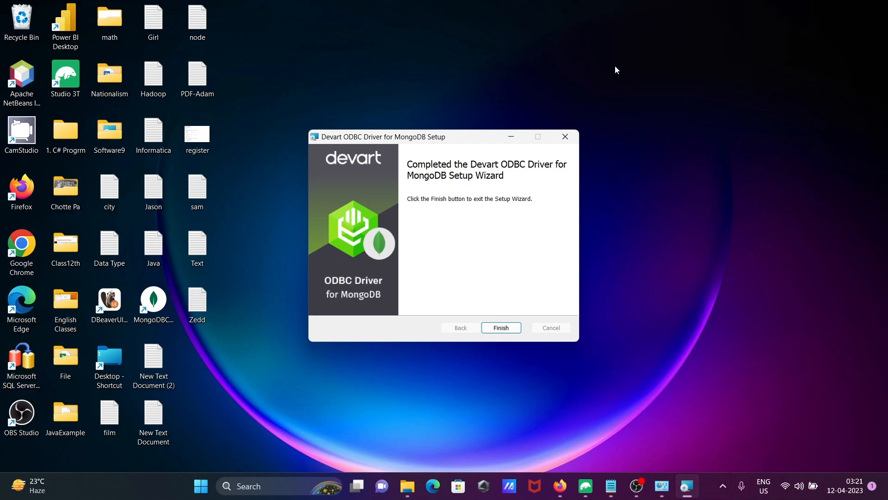
# Step: Finish setup and reopen ODBC Data Sources (64-bit) from Windows Tools
pyautogui.click(501, 328)
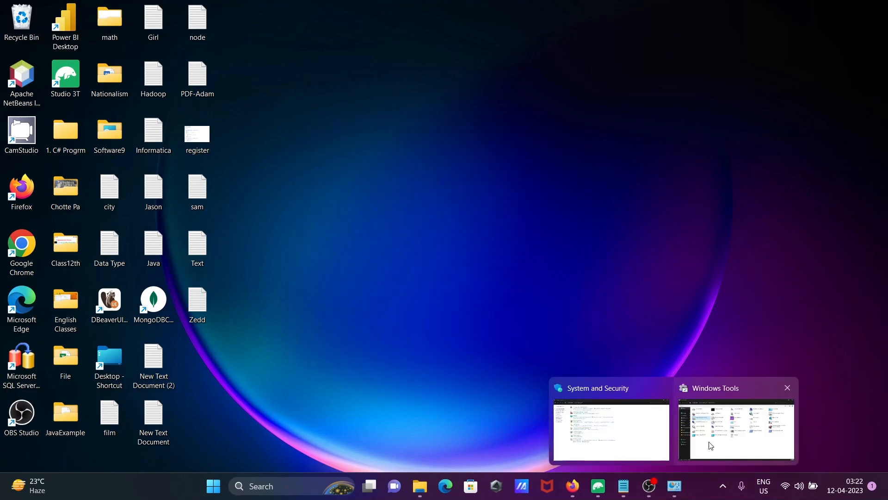
pyautogui.click(736, 430)
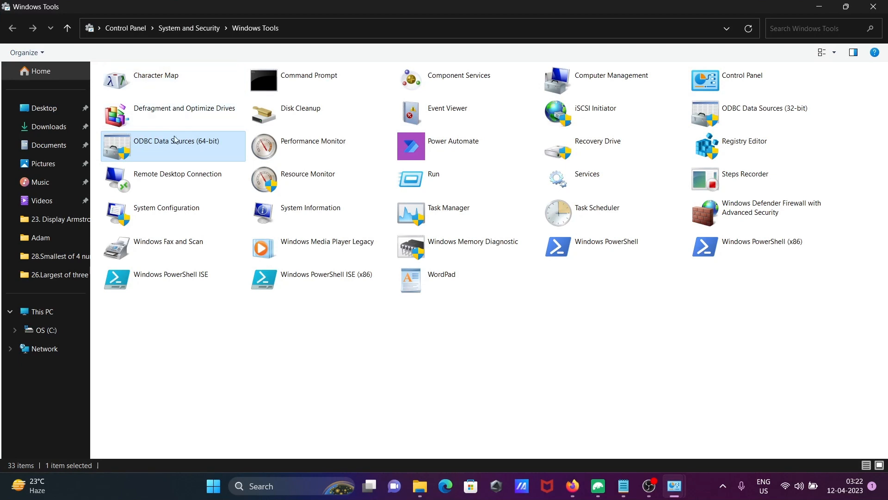
pyautogui.doubleClick(174, 140)
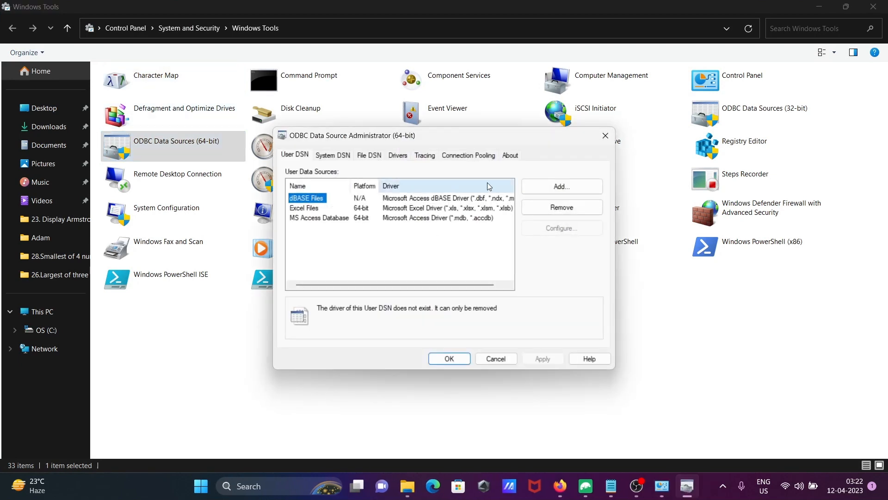
# Step: Add a User DSN using the Devart ODBC Driver for MongoDB
pyautogui.click(560, 186)
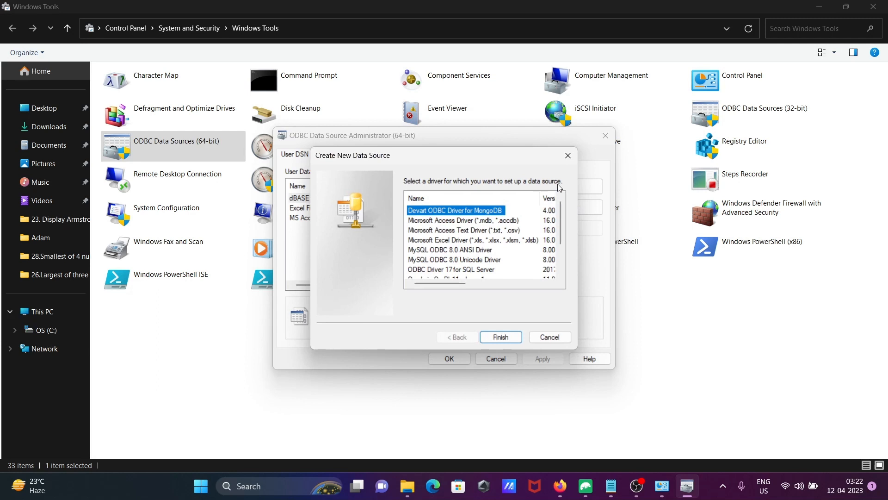
pyautogui.moveTo(431, 219)
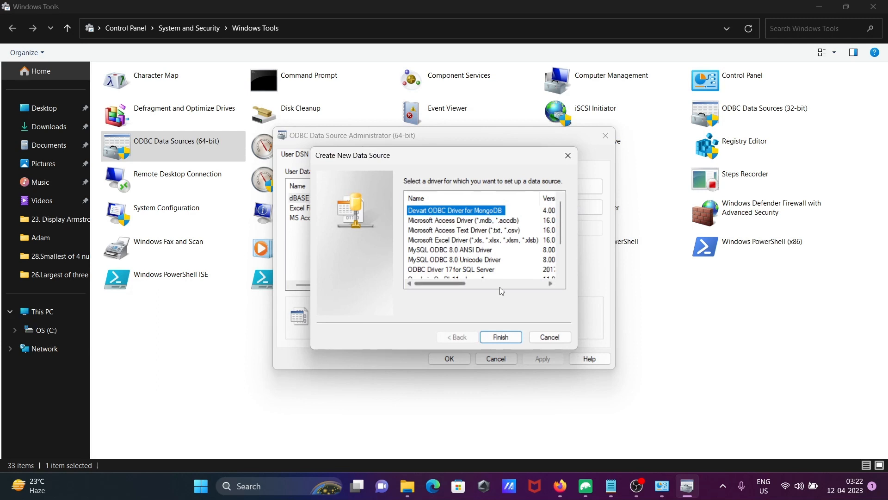
pyautogui.click(499, 336)
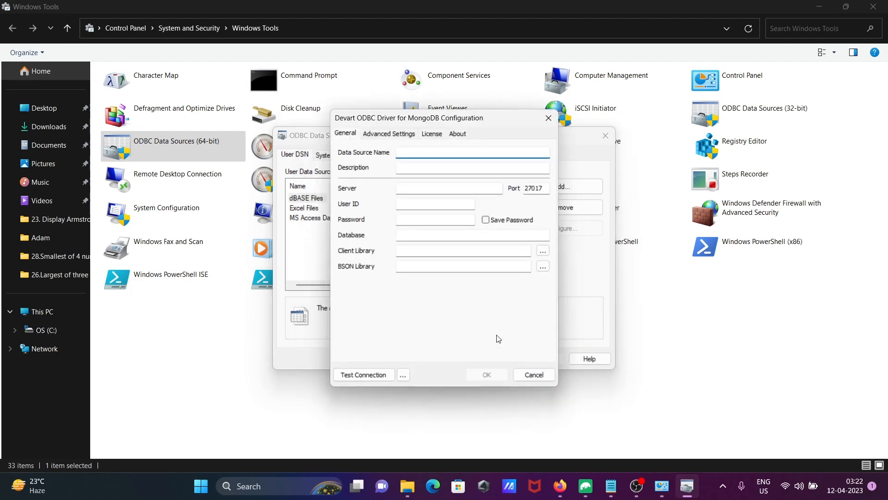
# Step: Check the Sony database in Studio 3T, then name the DSN dPowerBI with server localhost
pyautogui.click(473, 152)
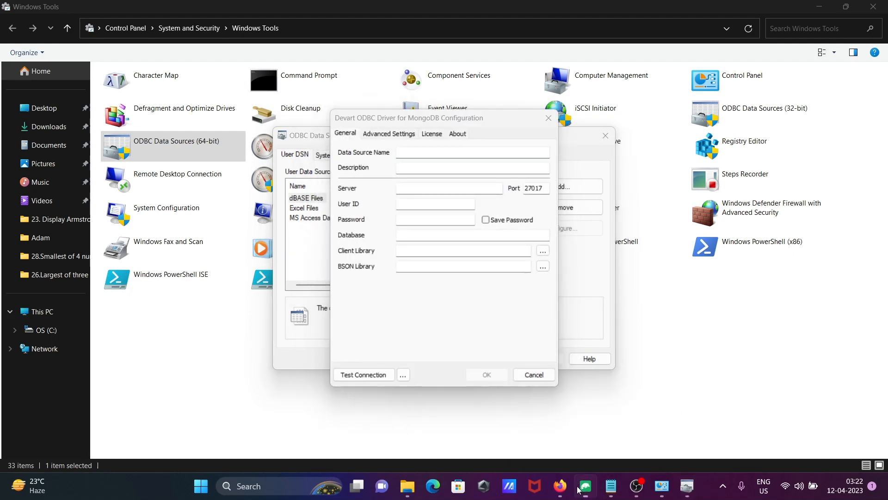
pyautogui.click(584, 485)
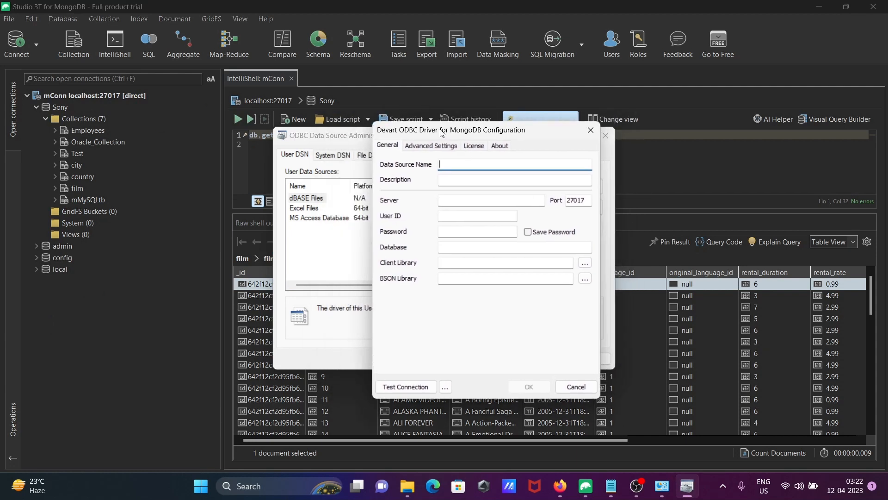
pyautogui.moveTo(452, 165)
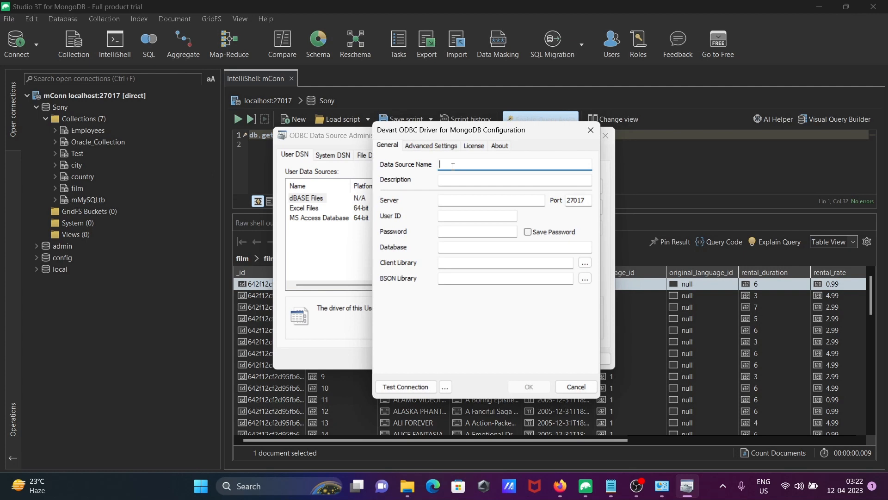
pyautogui.write('d')
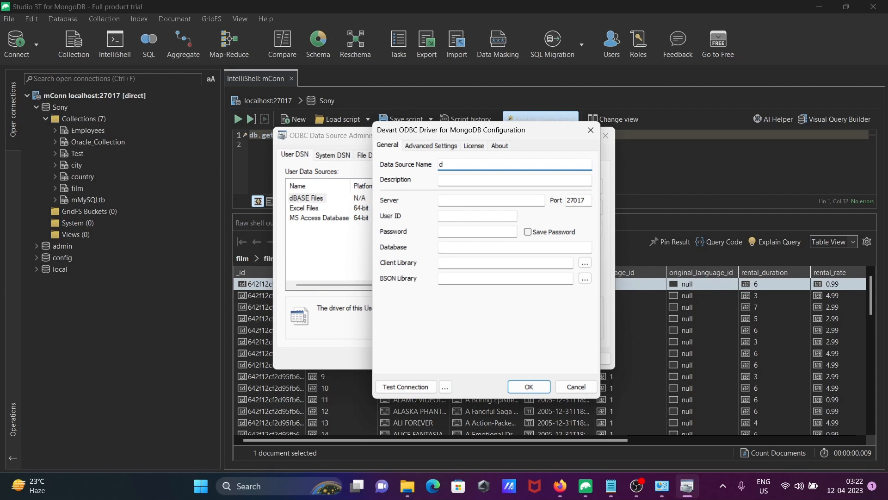
pyautogui.write('Power')
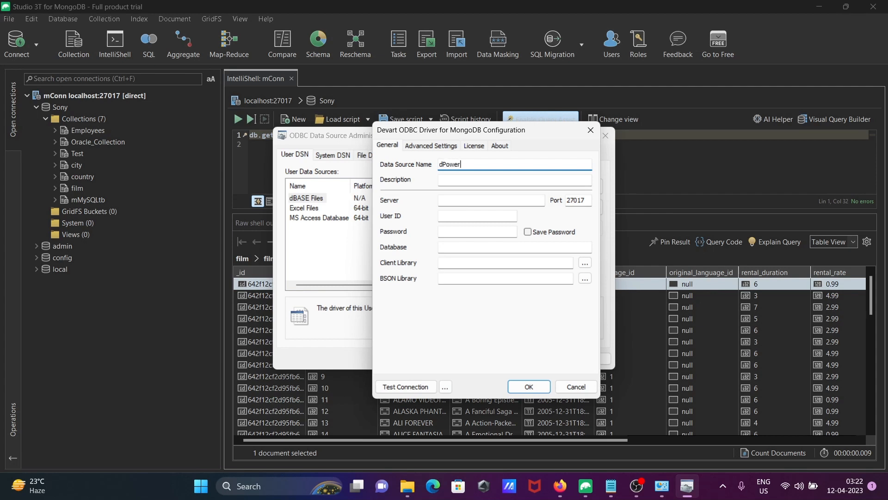
pyautogui.write('BI')
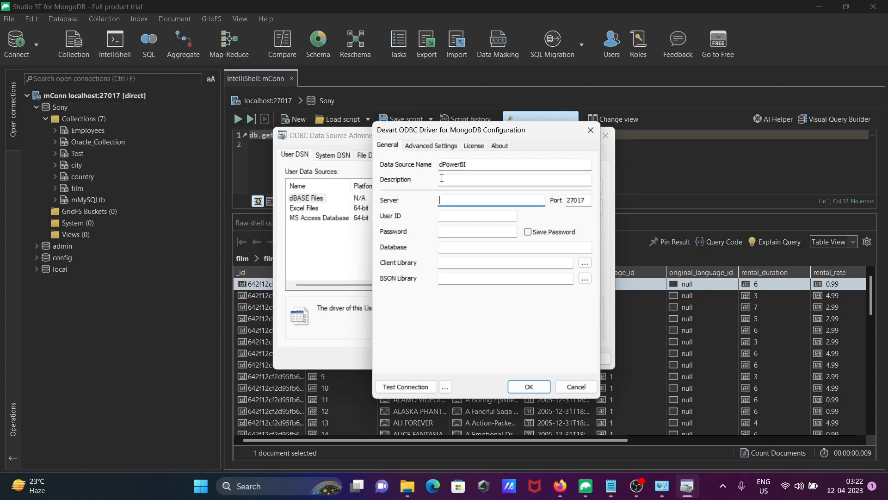
pyautogui.write('local')
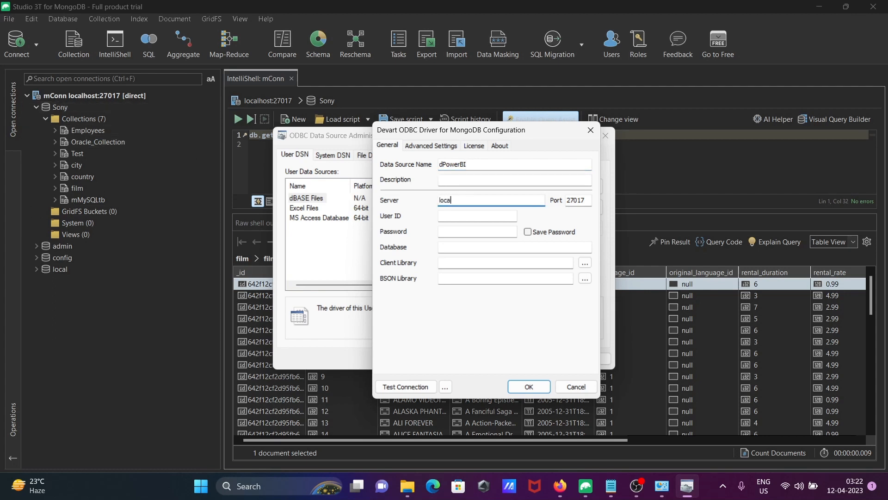
pyautogui.write('host')
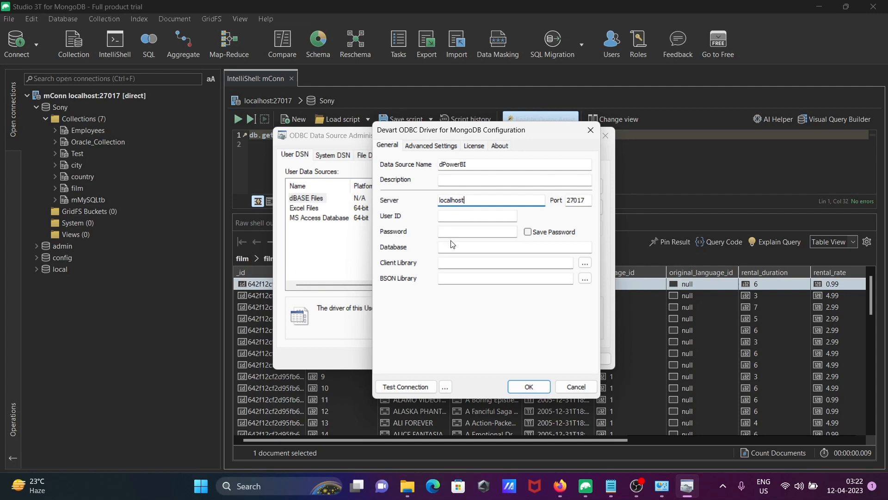
# Step: Enter database Sony and confirm the connection test succeeds
pyautogui.click(512, 247)
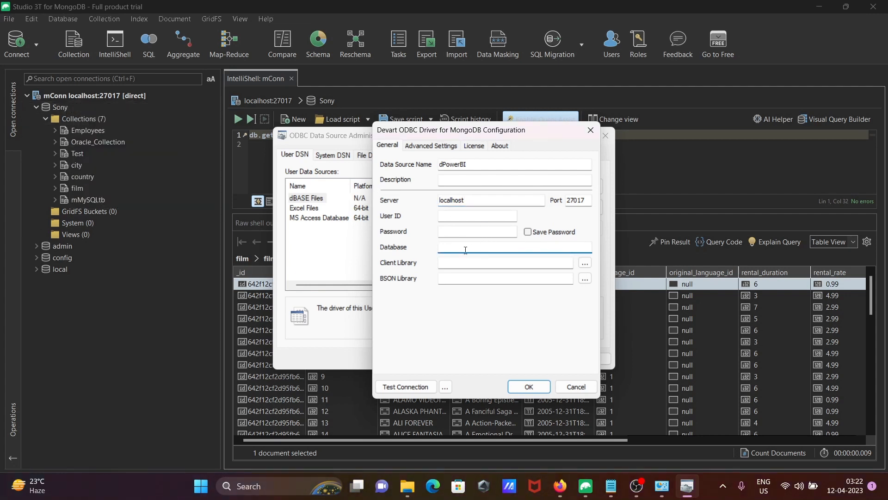
pyautogui.write('Sony')
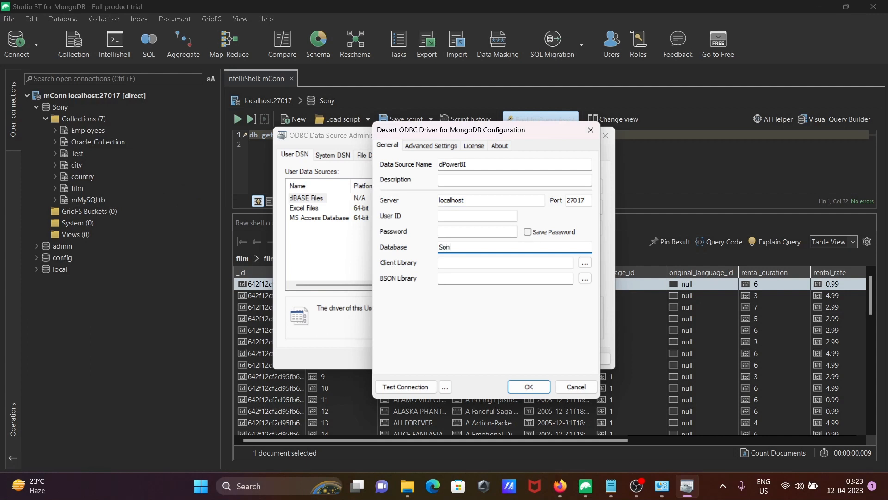
pyautogui.write('y')
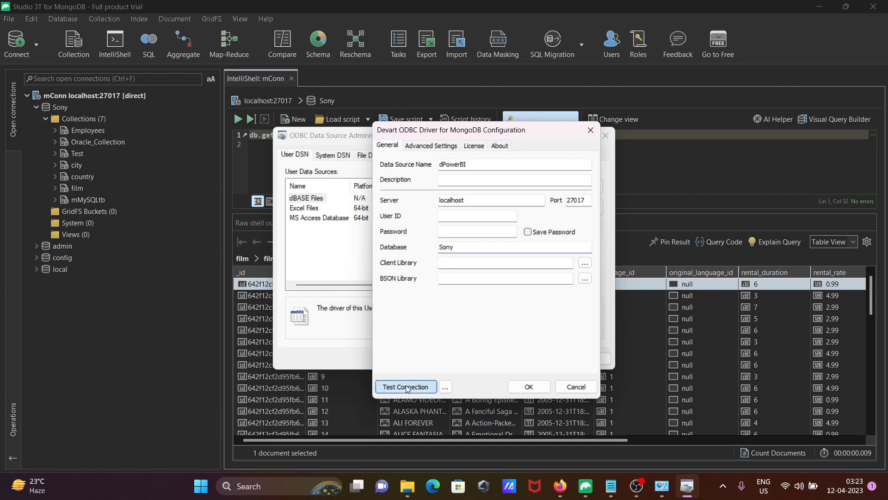
pyautogui.click(406, 386)
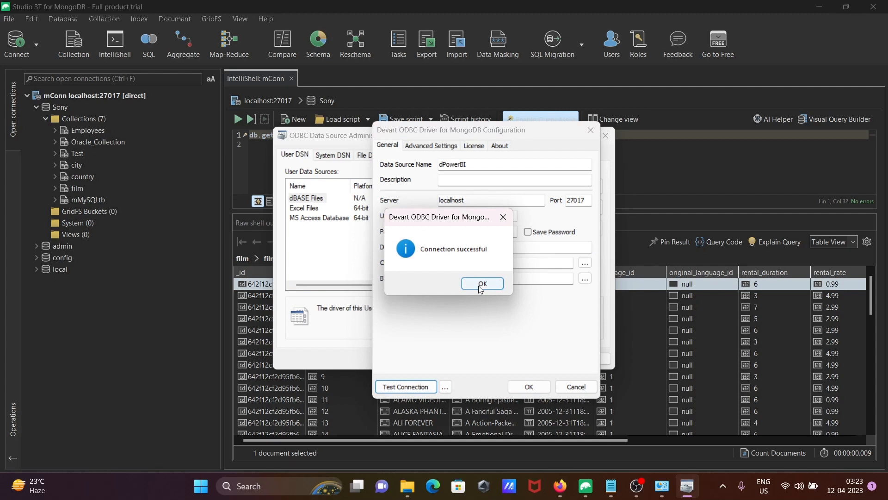
pyautogui.click(481, 283)
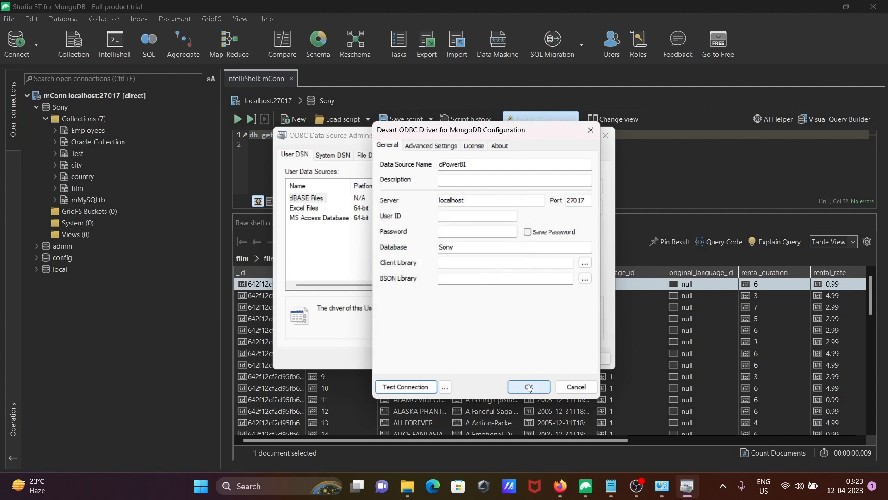
# Step: Save the dPowerBI MongoDB data source to the User DSN list and close the administrator
pyautogui.click(527, 386)
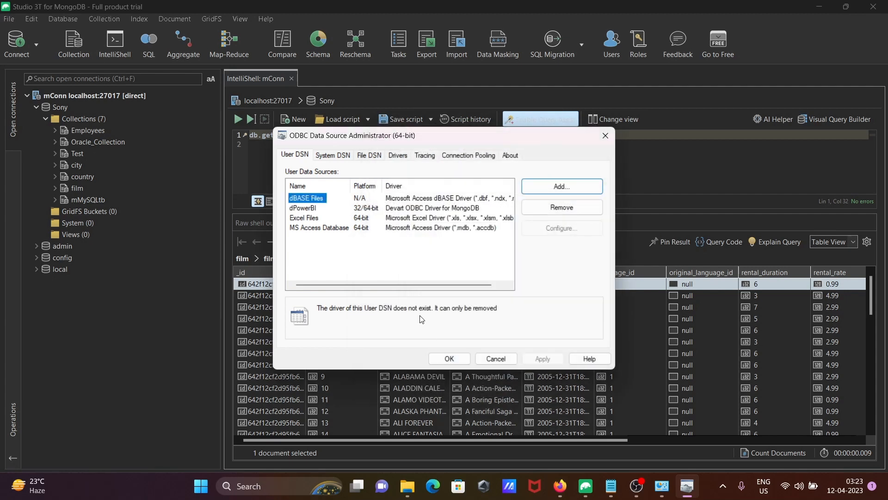
pyautogui.moveTo(326, 215)
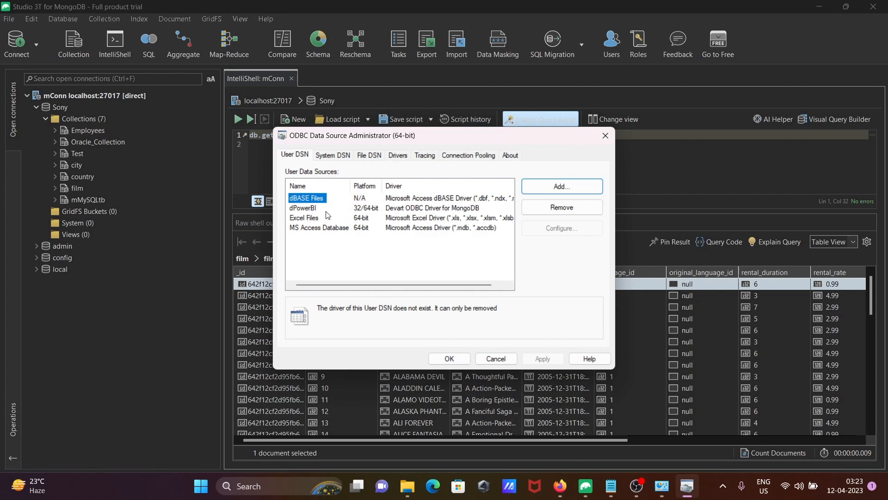
pyautogui.moveTo(406, 211)
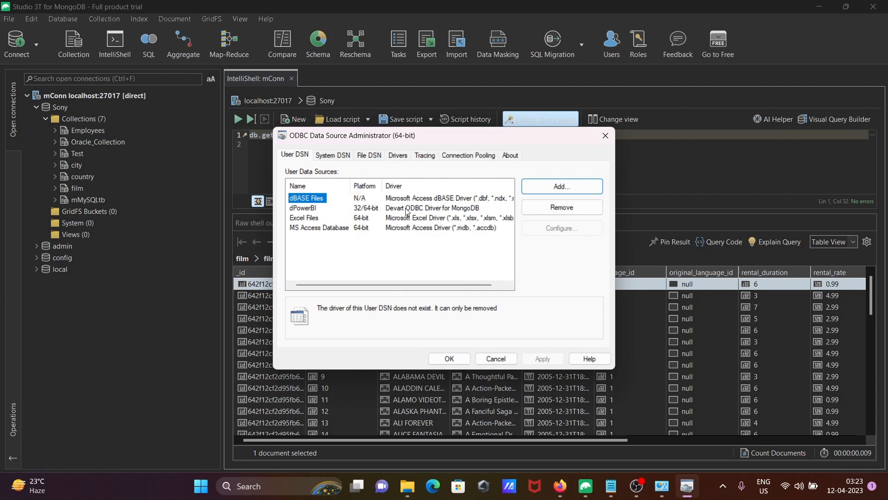
pyautogui.moveTo(455, 356)
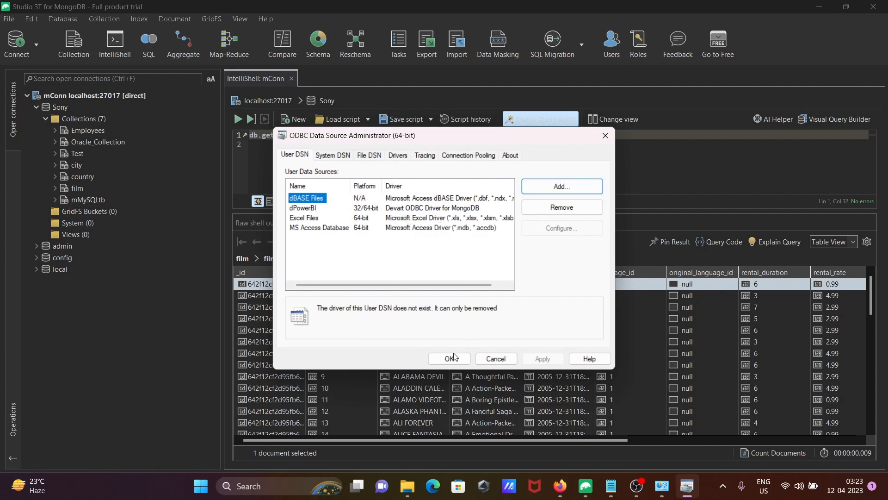
pyautogui.click(448, 359)
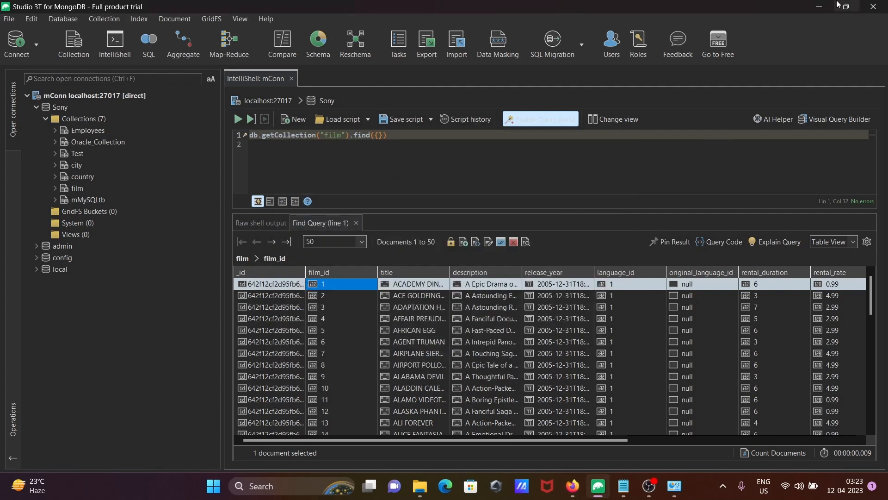